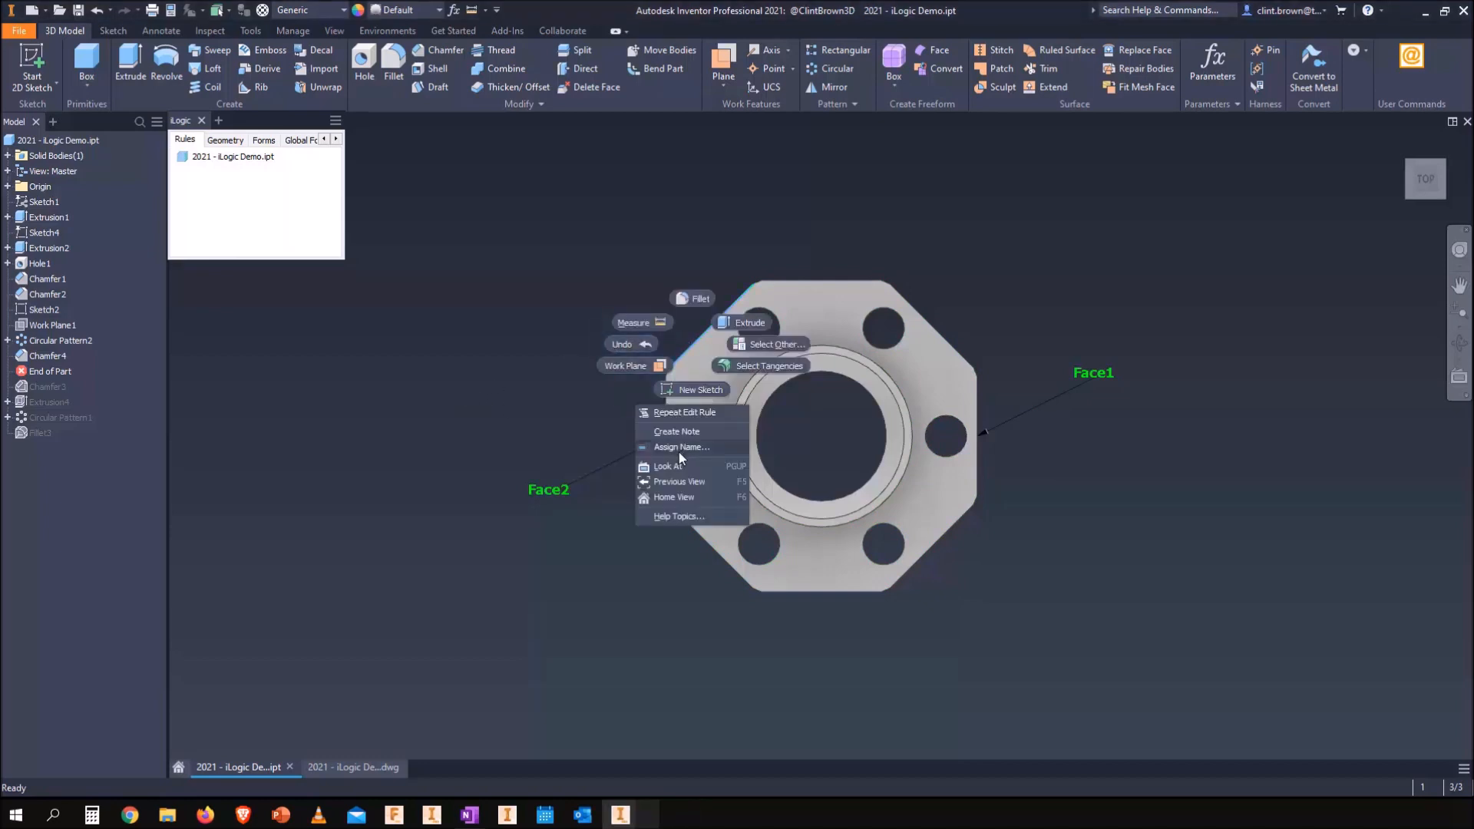
Step: Name a second flange face 'Face2' via the Entity Name dialog, then move to the drawing
left_click(682, 447)
type("C")
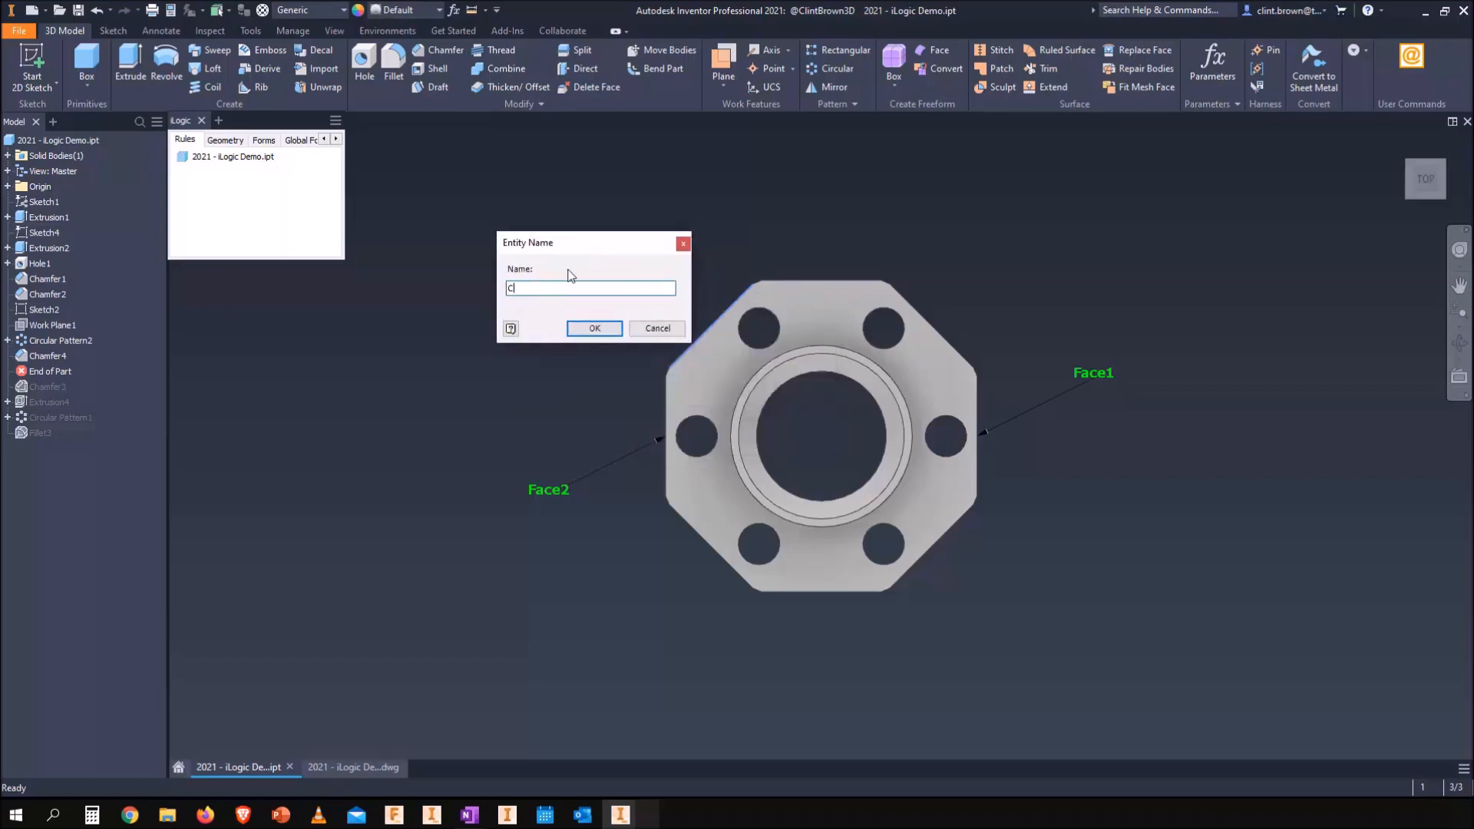
type("ustom")
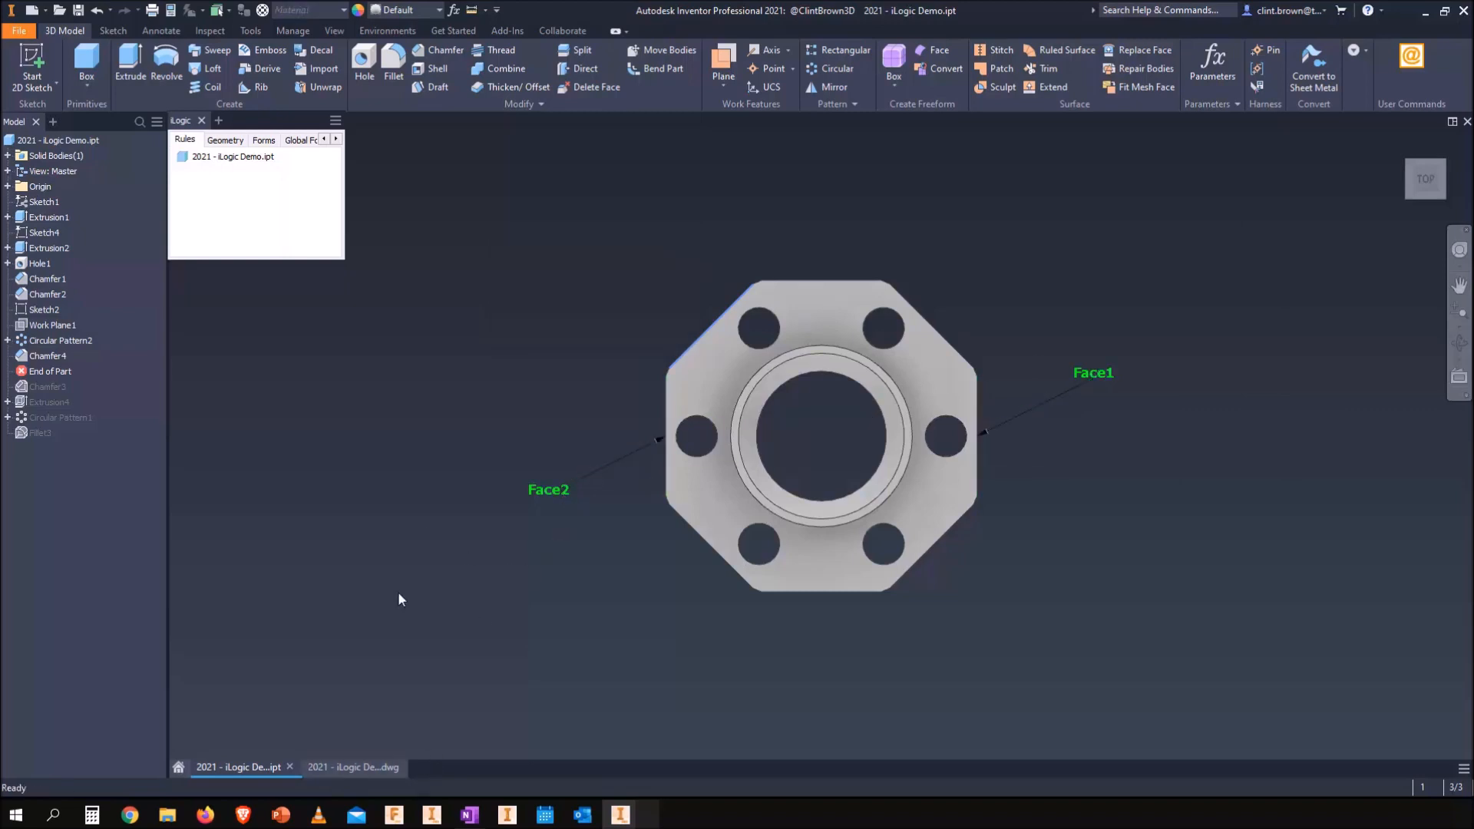
left_click(353, 768)
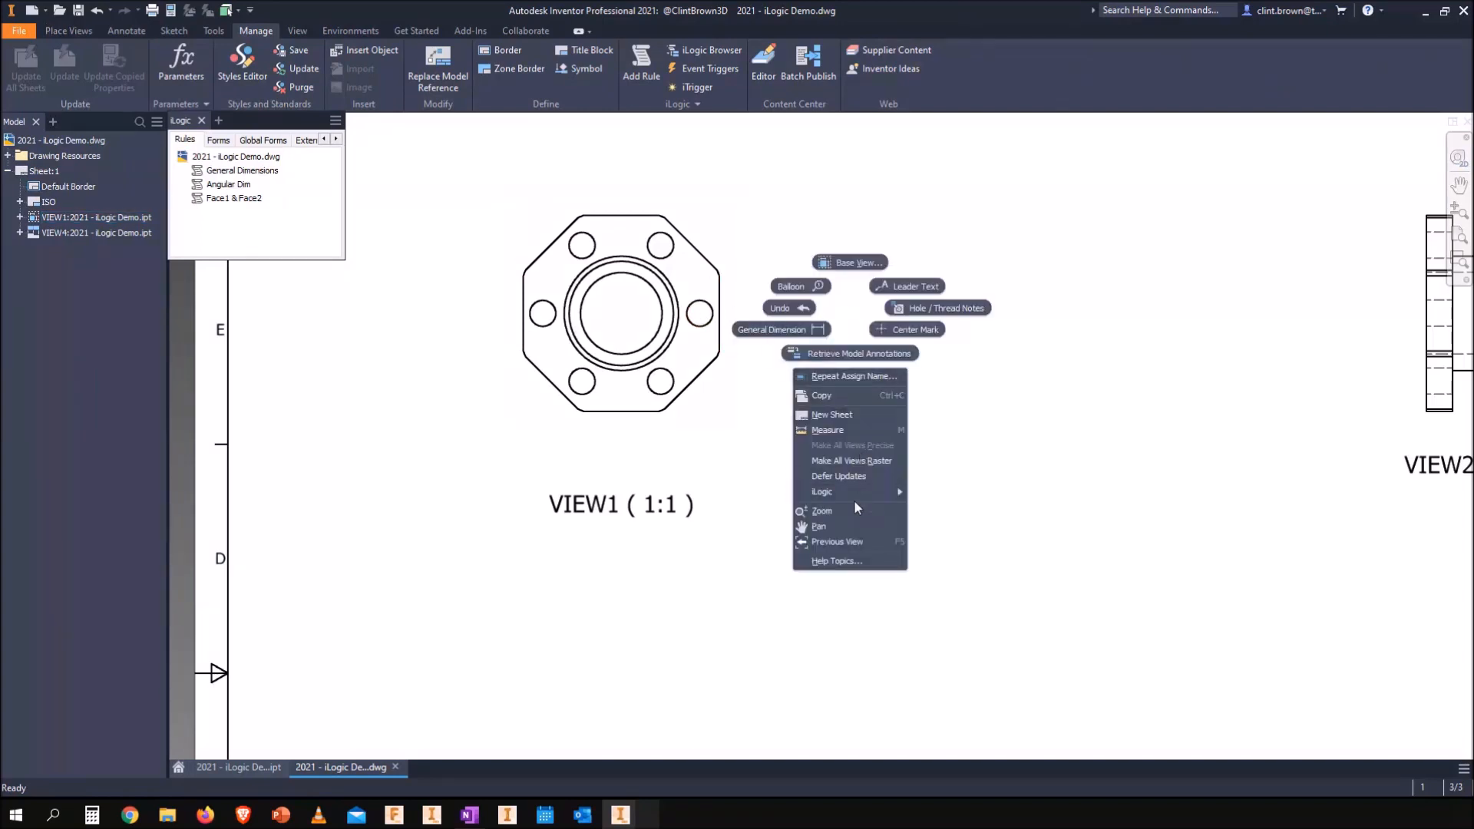
mouse_move(822, 491)
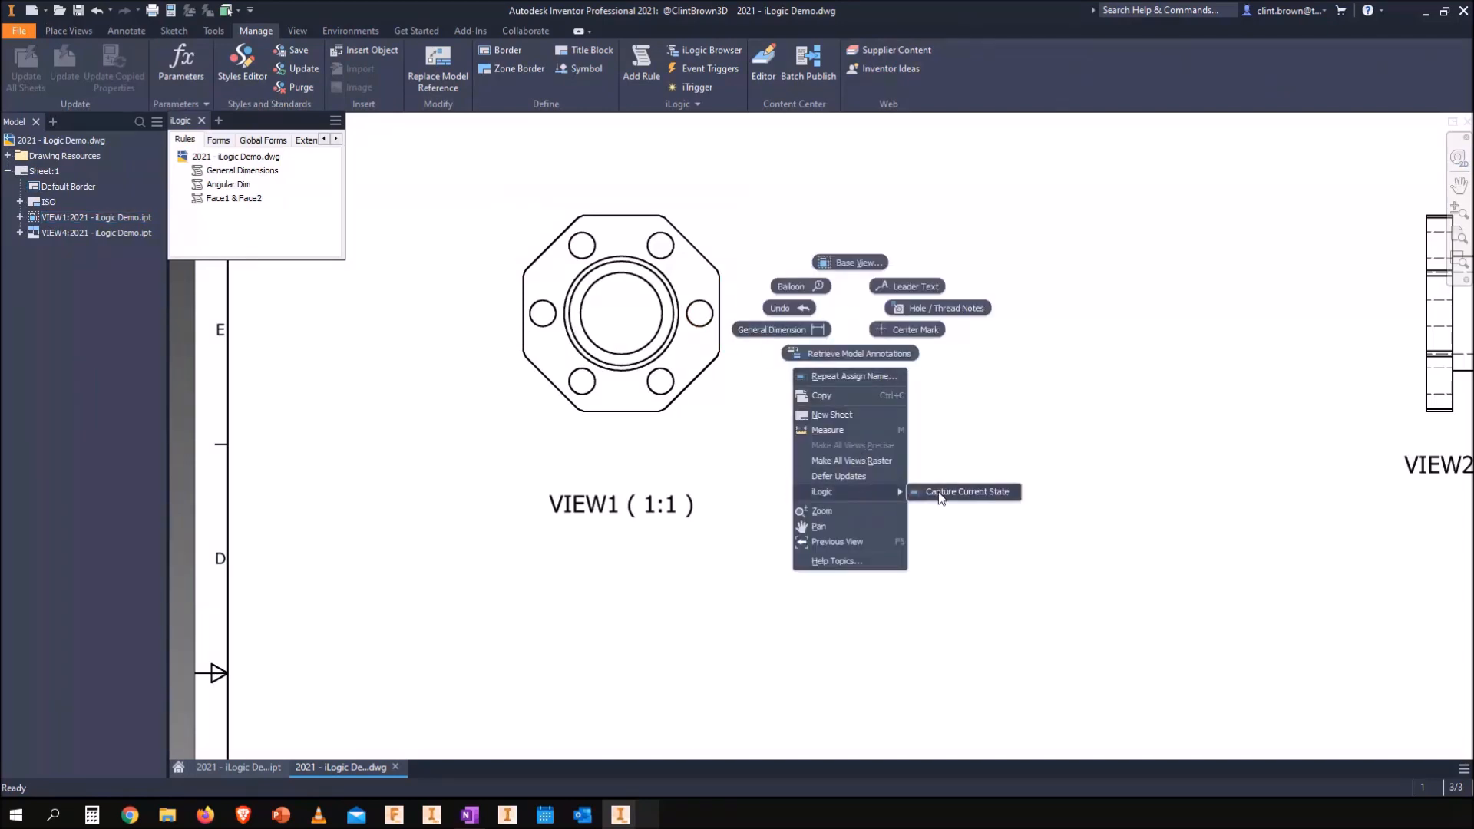
mouse_move(949, 495)
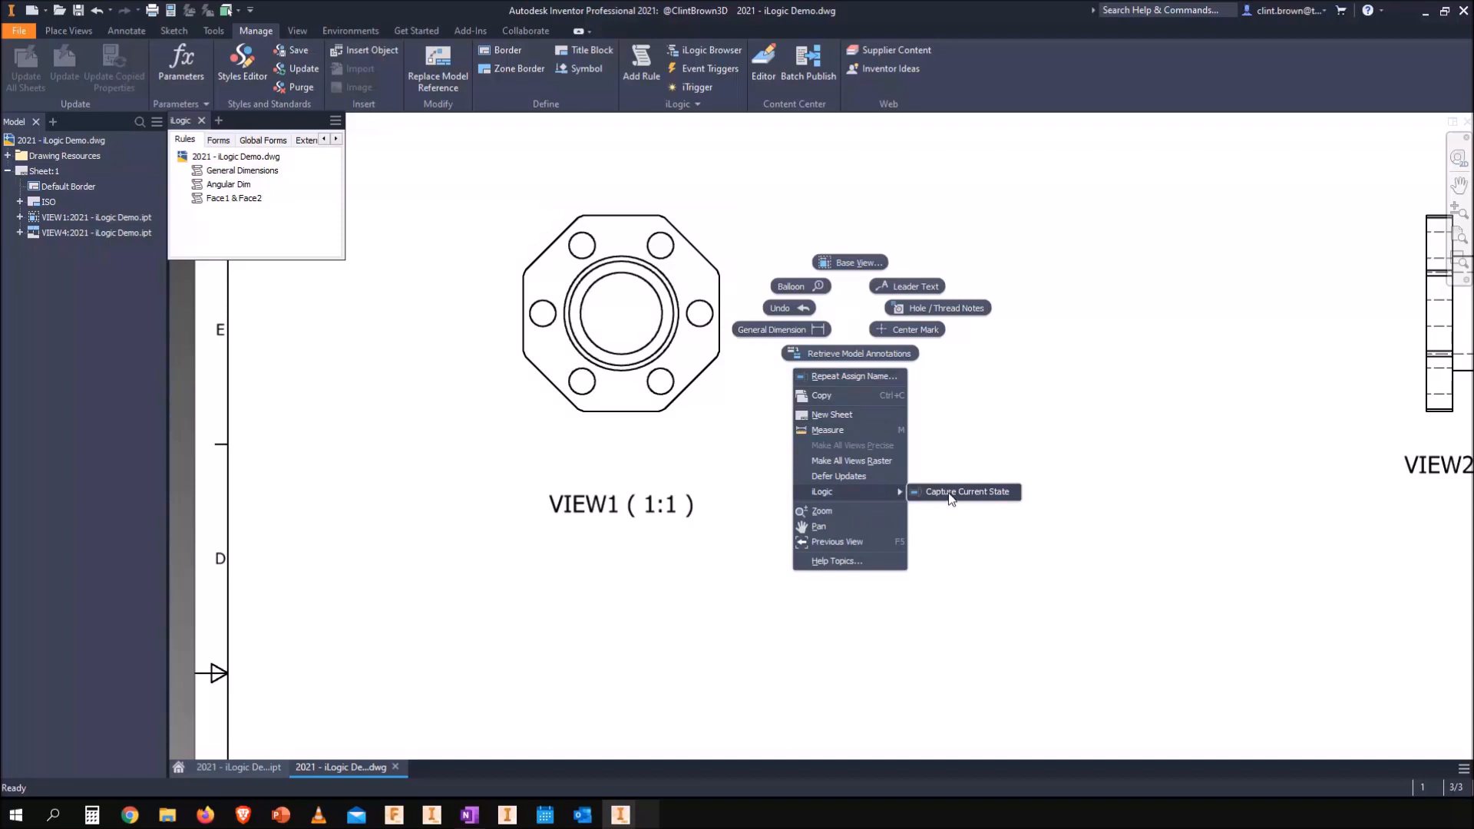
Step: Capture iLogic code for Sheet:1 and VIEW1 including Face1 and Face2, then dismiss the Code Clipboard
left_click(966, 491)
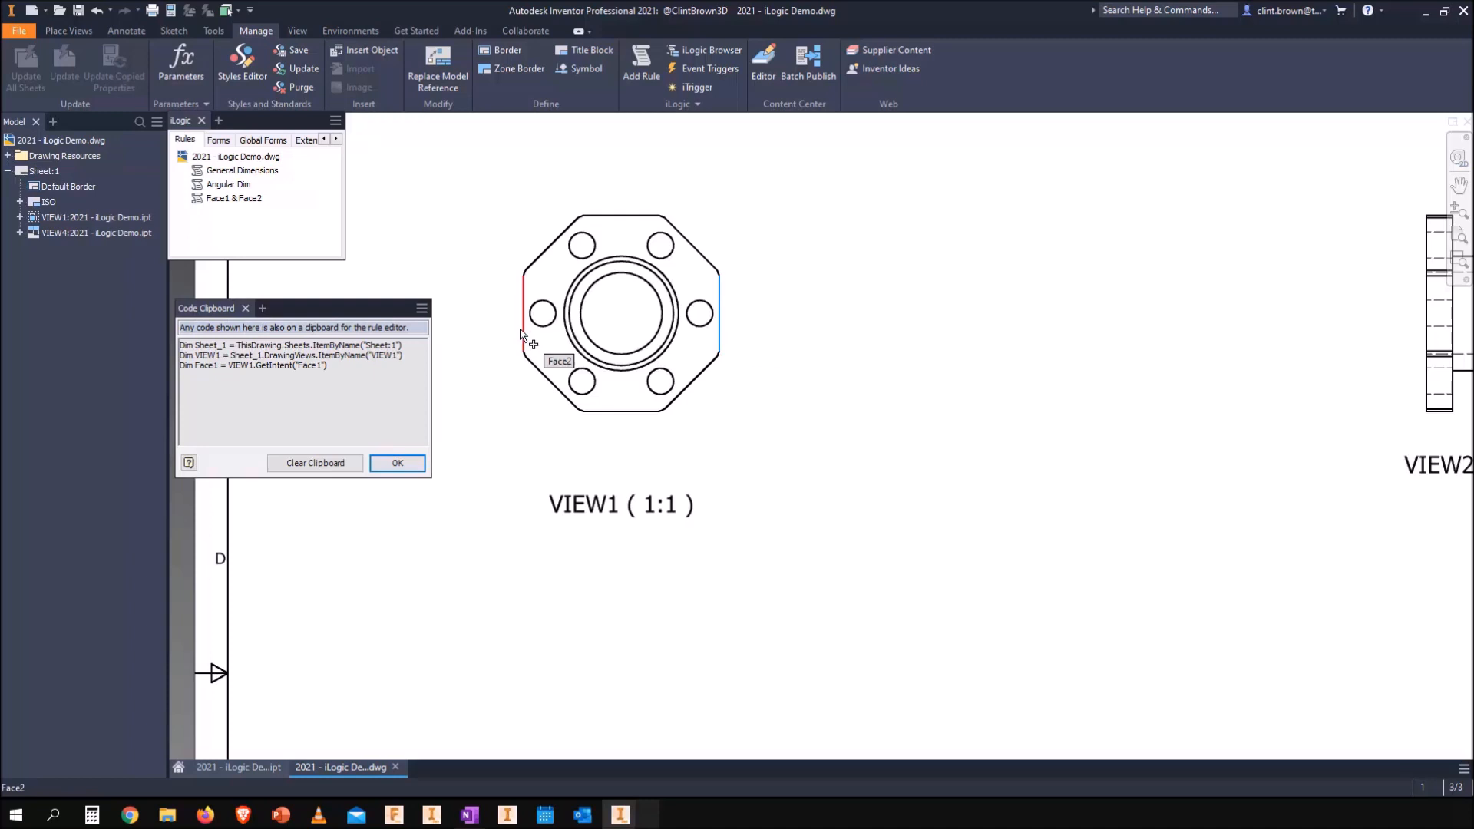
left_click(522, 315)
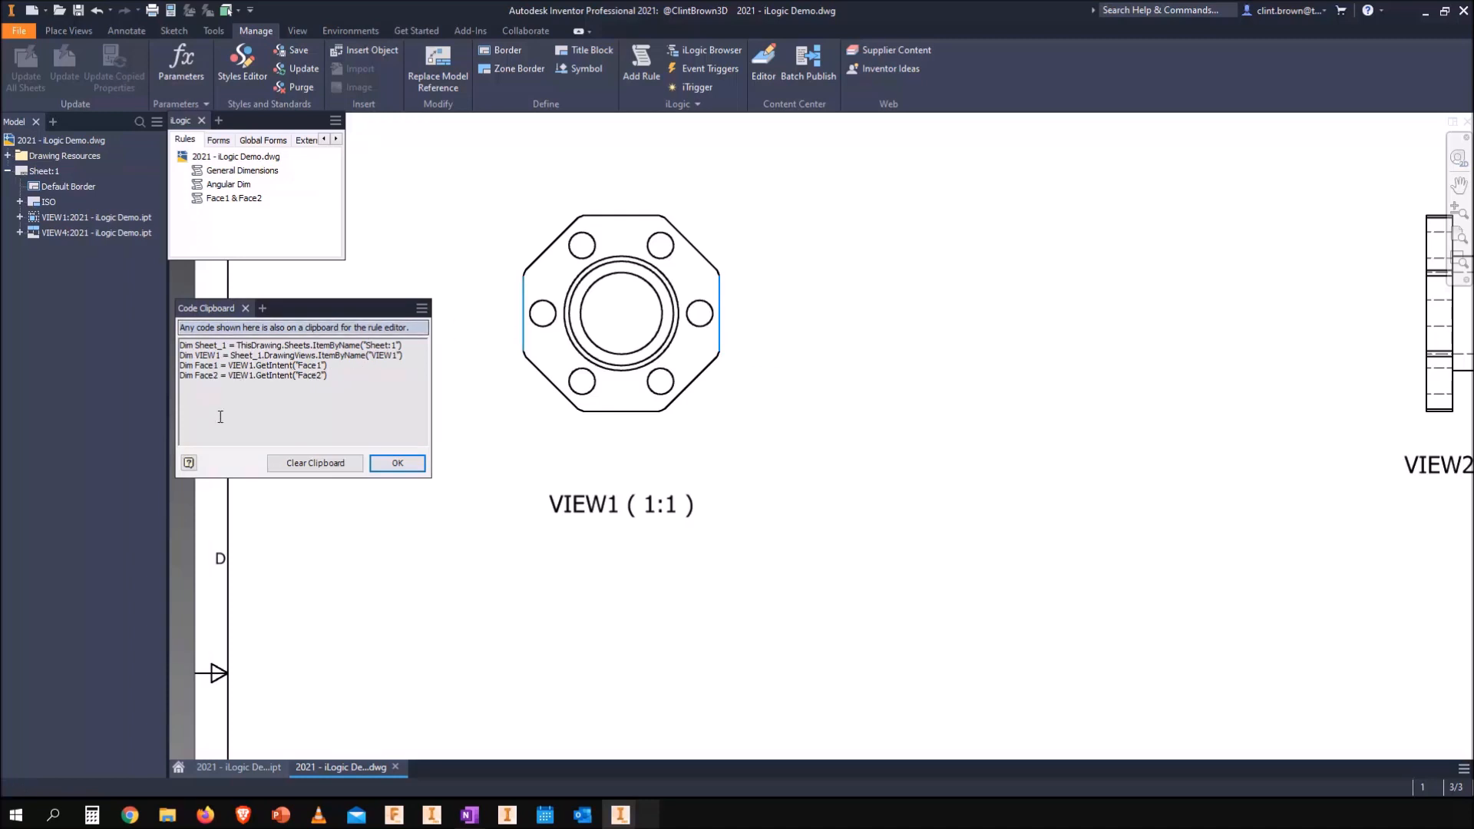
left_click(396, 462)
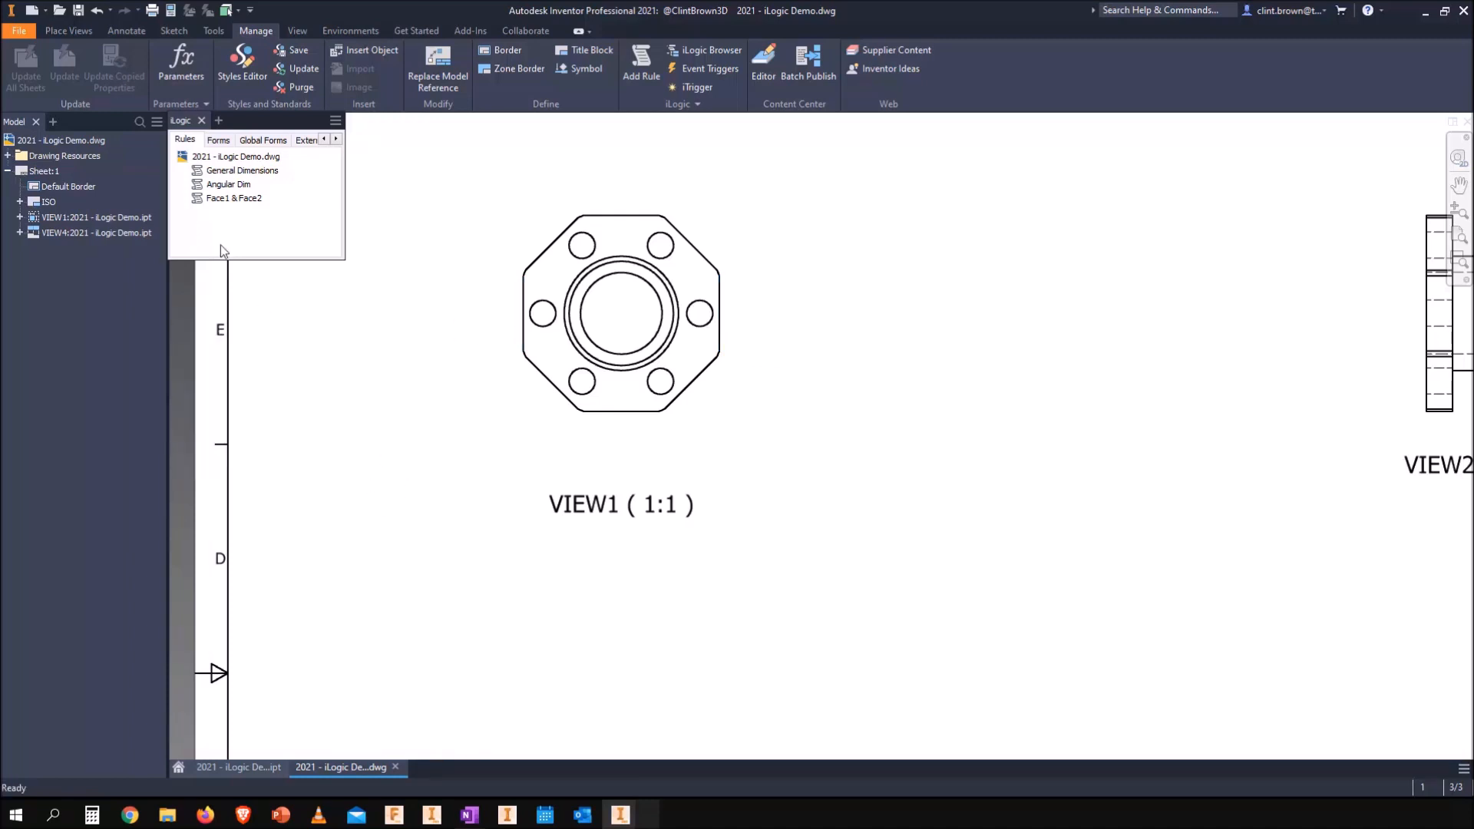
Step: Fill the Face1 & Face2 rule with the captured Sheet:1/VIEW1 code and a Linear Dimension snippet using Face1,Face2
double_click(233, 198)
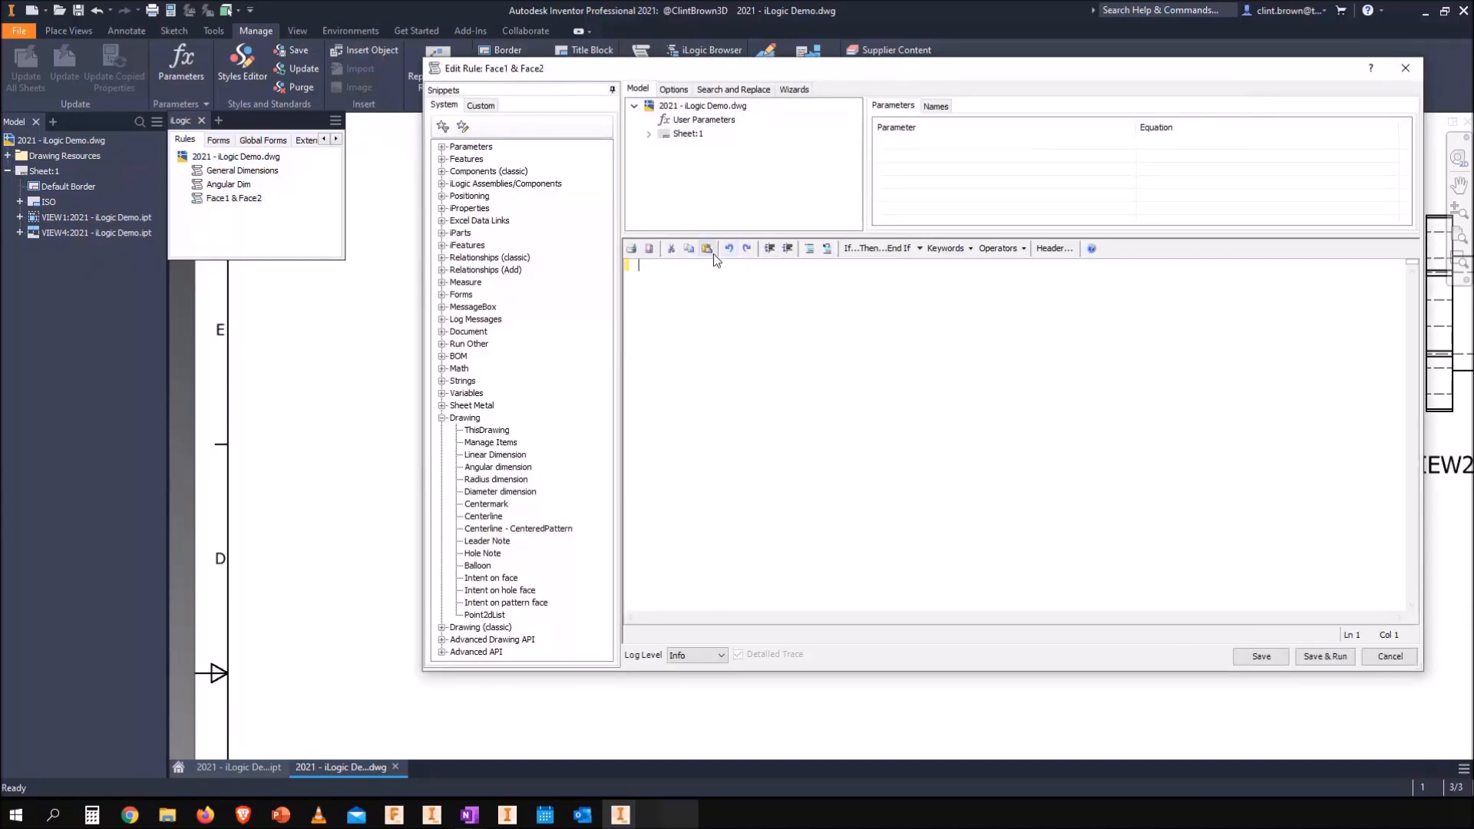
type("Dim Sheet_1 = ThisDrawing.Sheets.ItemByName(\"Sheet:1\")")
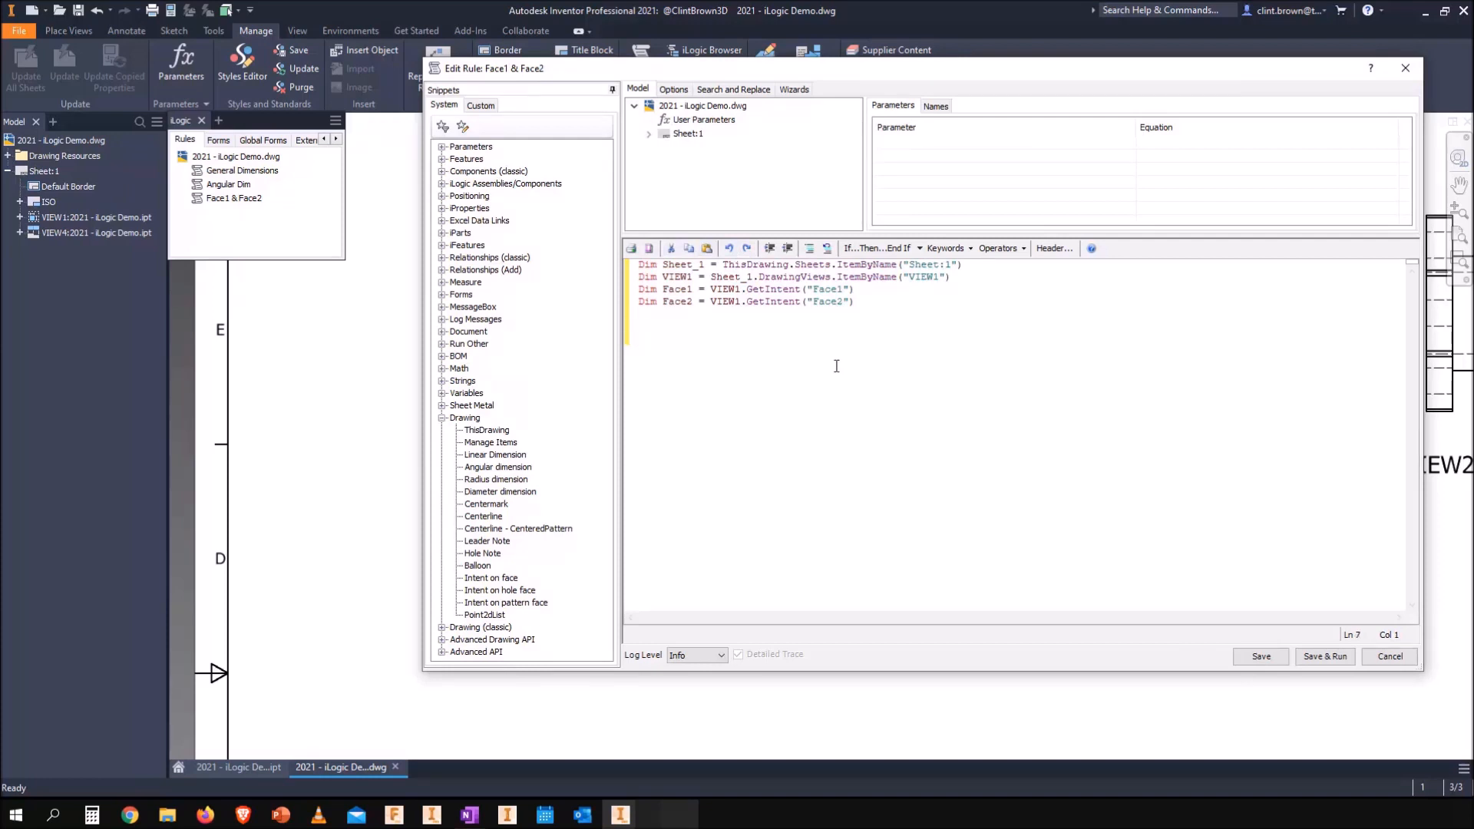
left_click(464, 418)
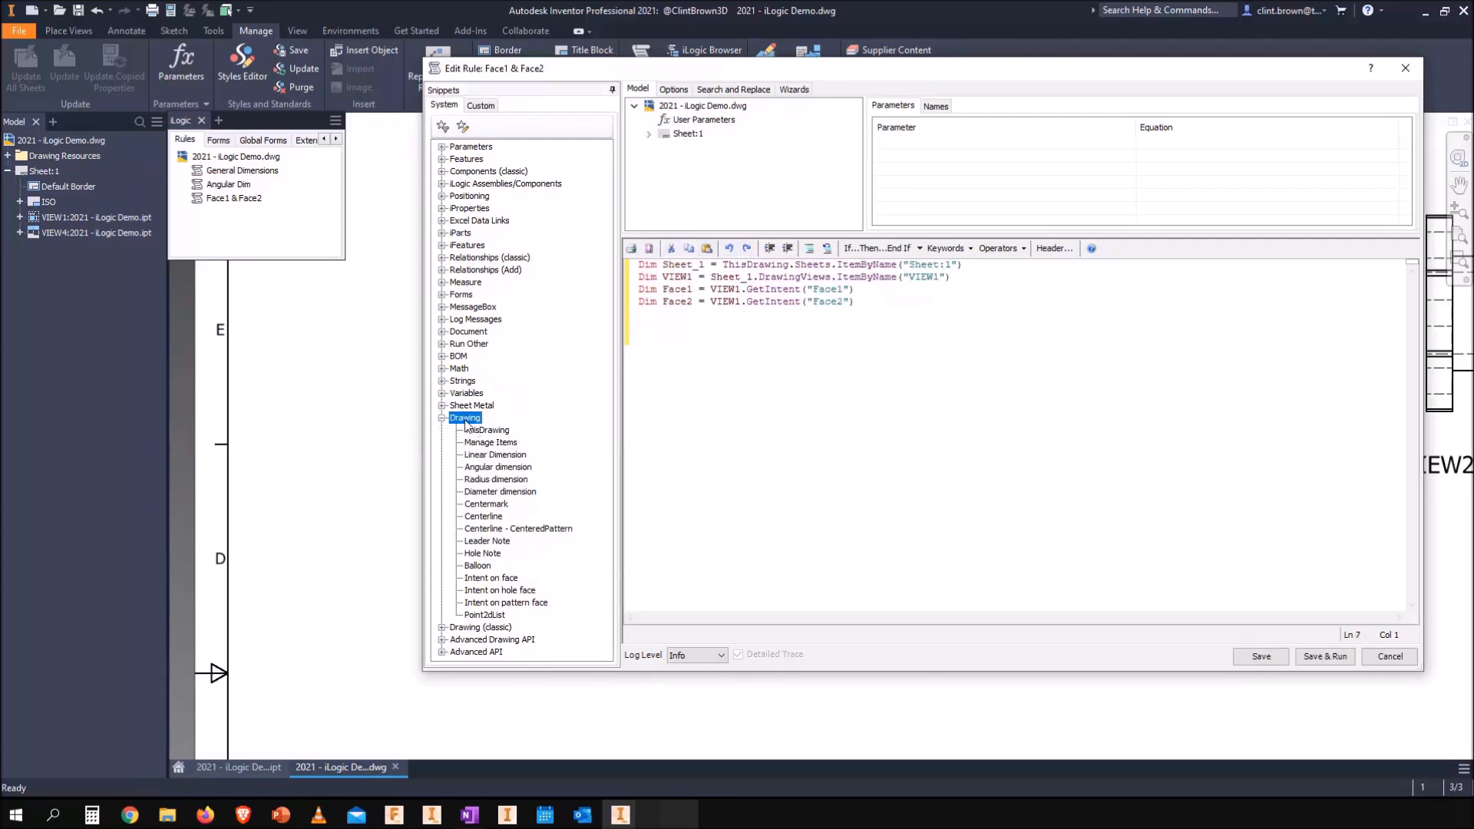
mouse_move(494, 454)
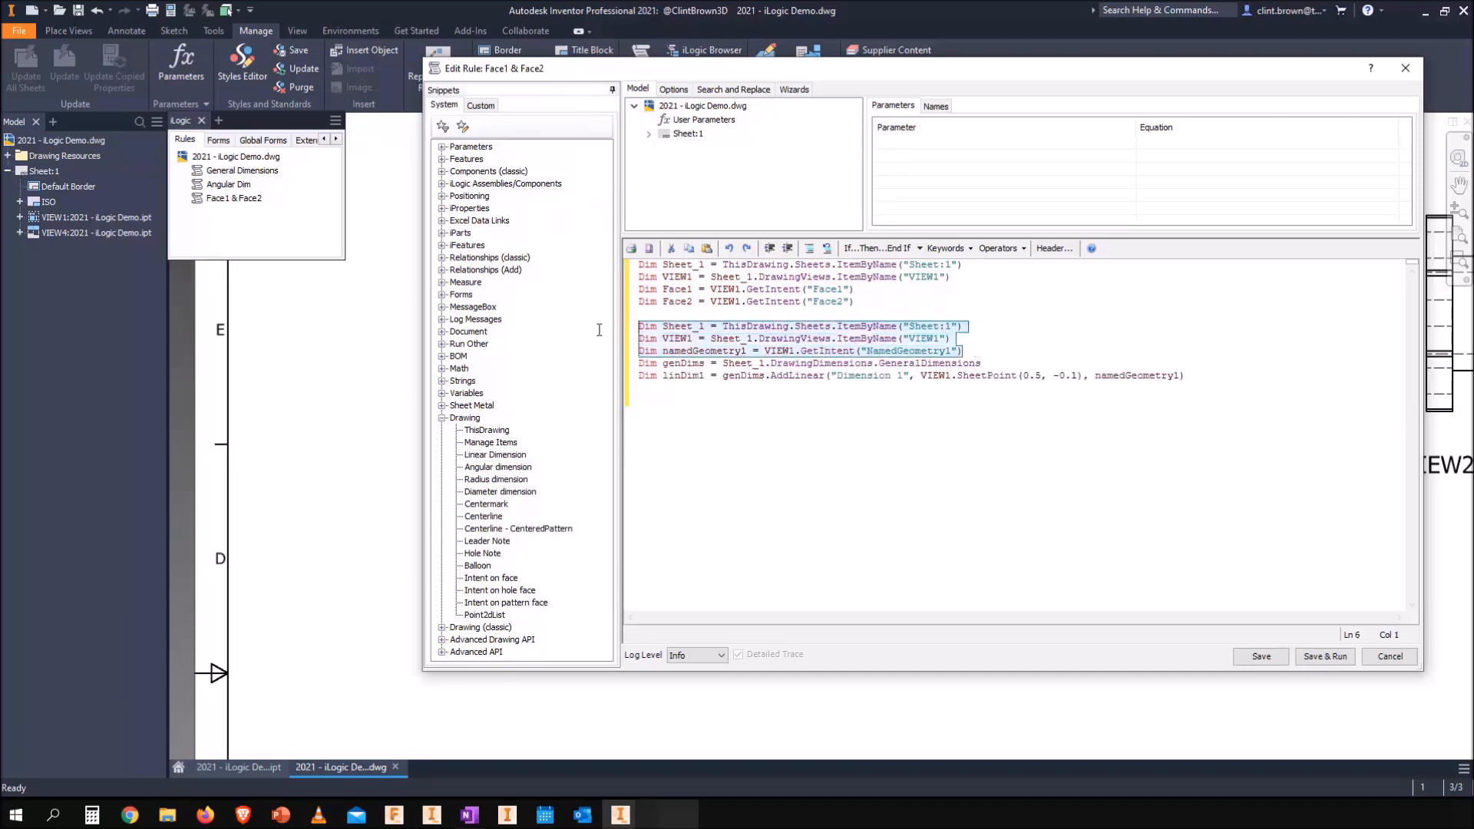
key("Delete")
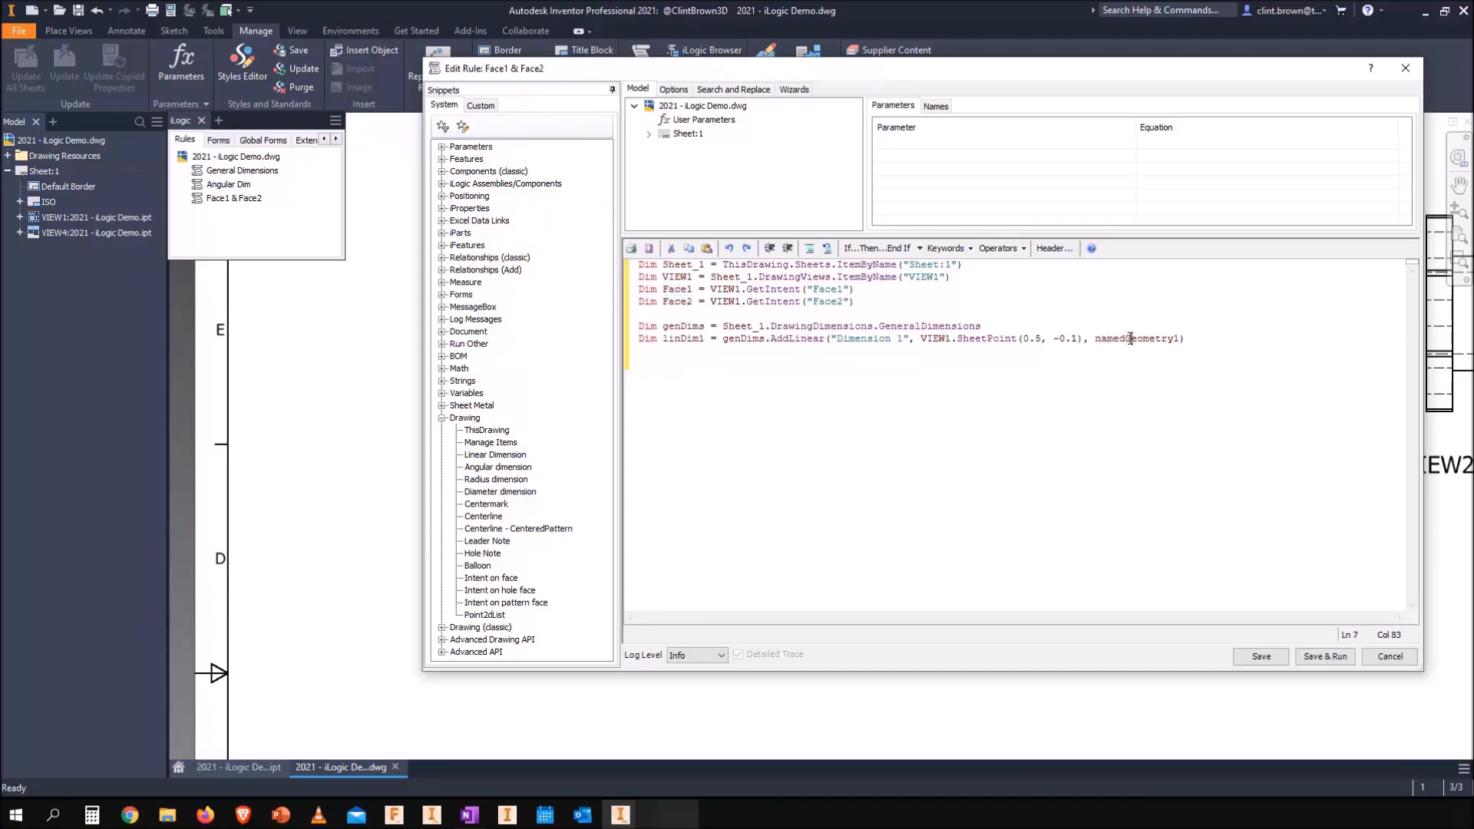
type("Face1,Face2")
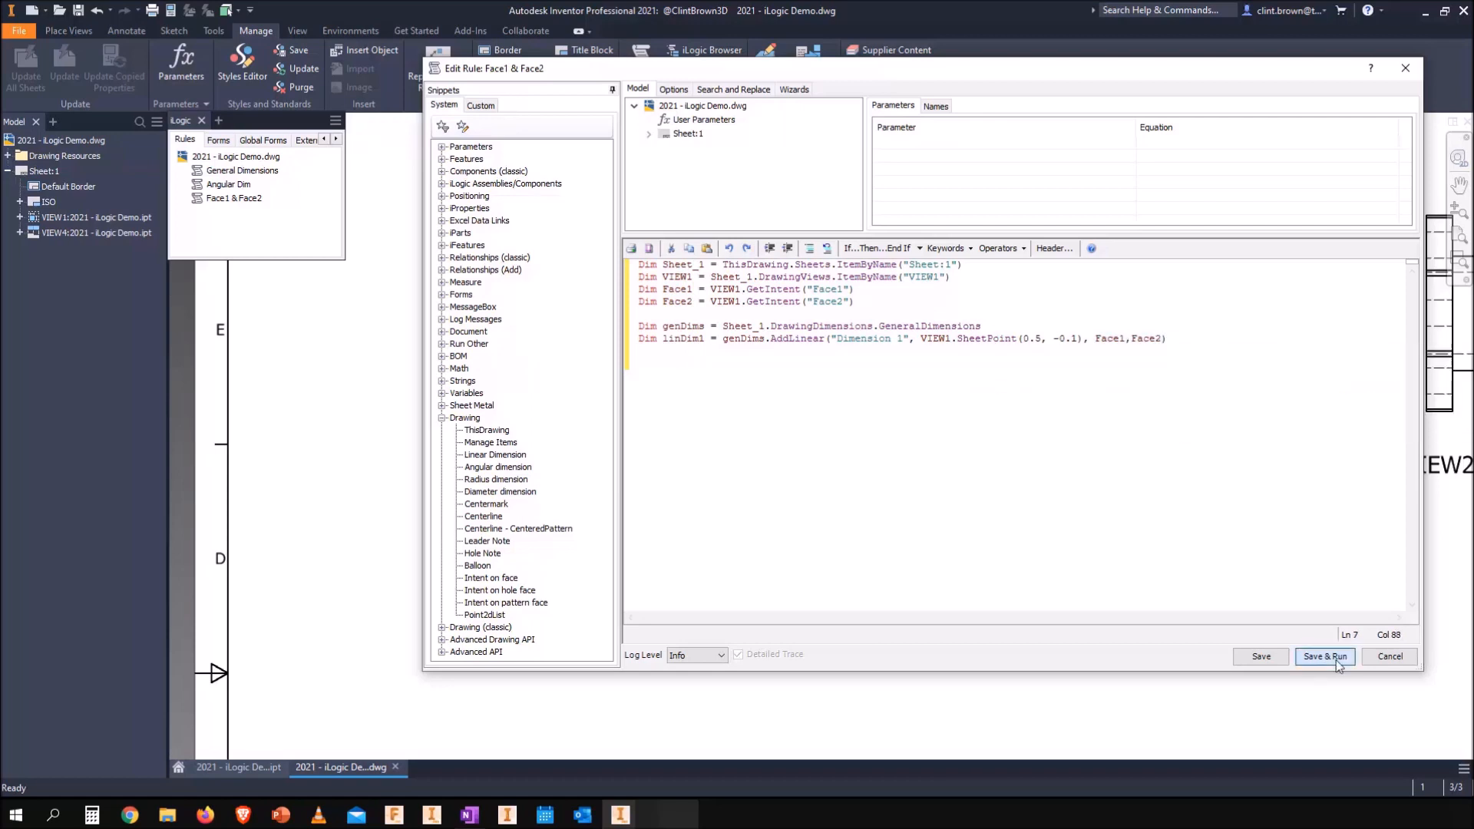
Step: Save and run the rule to place the 60,00 width dimension between Face1 and Face2 in VIEW1
left_click(1325, 655)
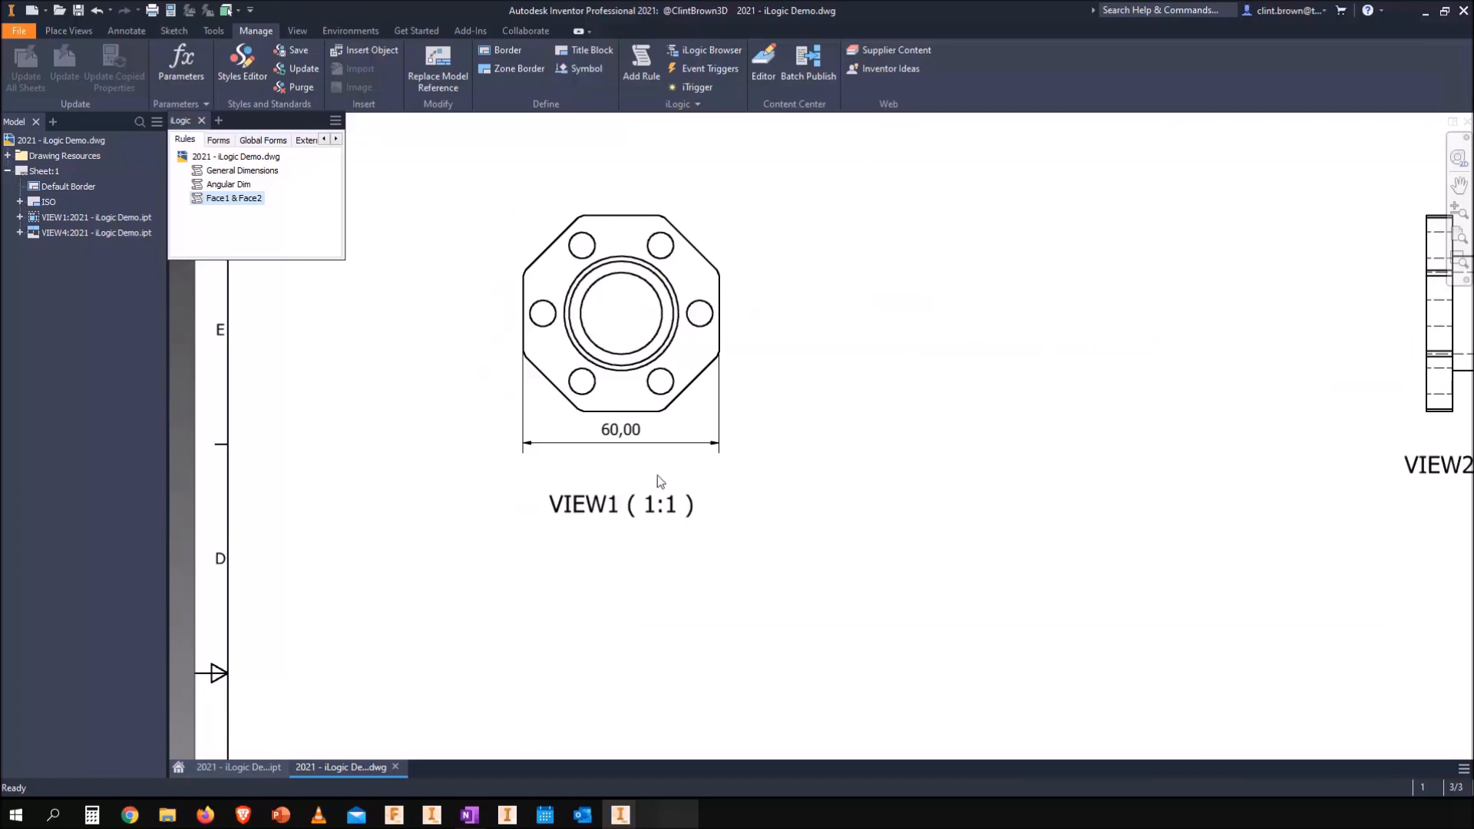
left_click(621, 442)
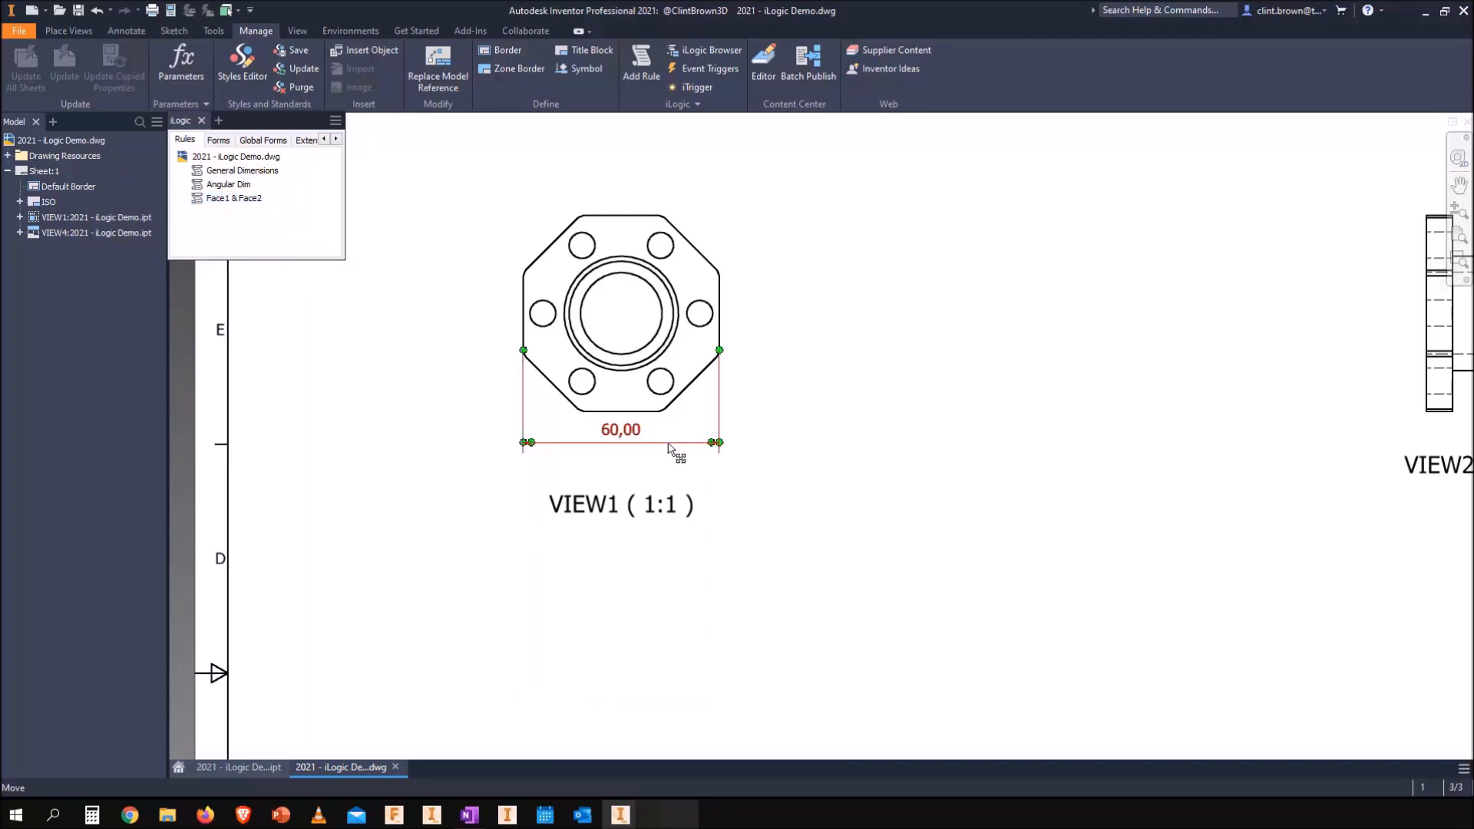
left_click(234, 198)
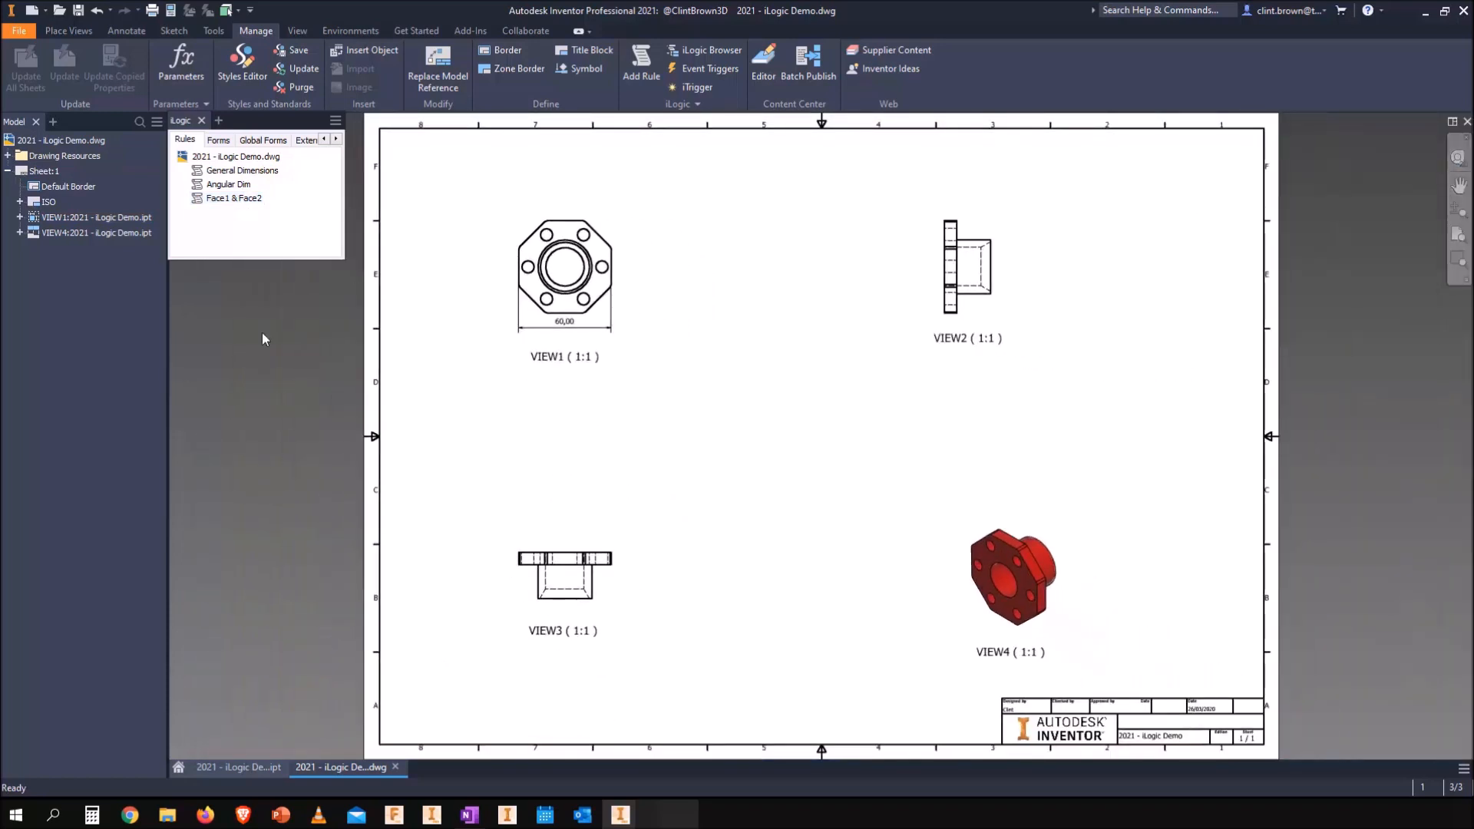
Step: Run the Angular Dim rule to add the vertical 60,00 and 45,00° dimensions to VIEW1
left_click(241, 171)
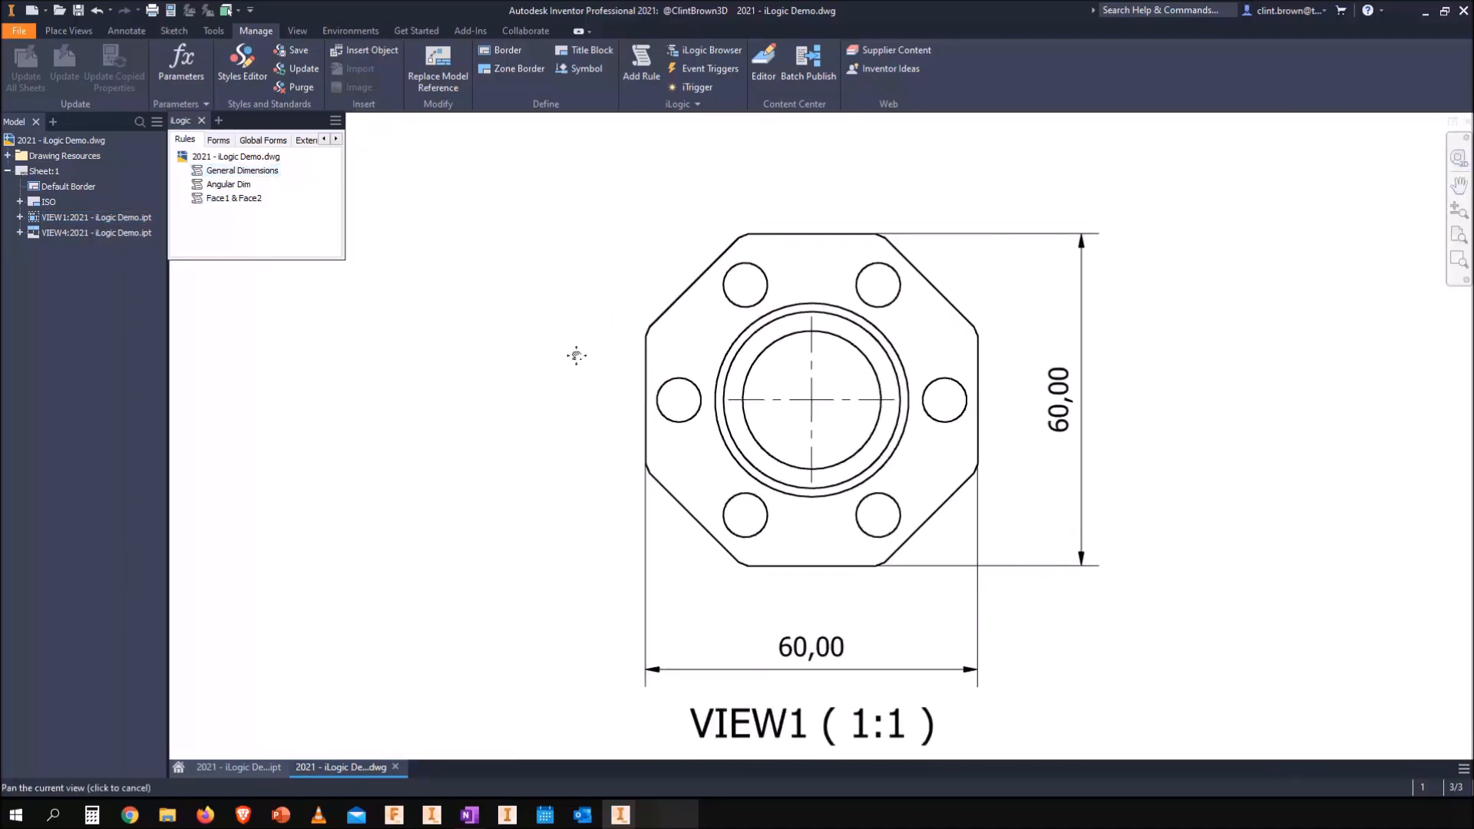
right_click(228, 183)
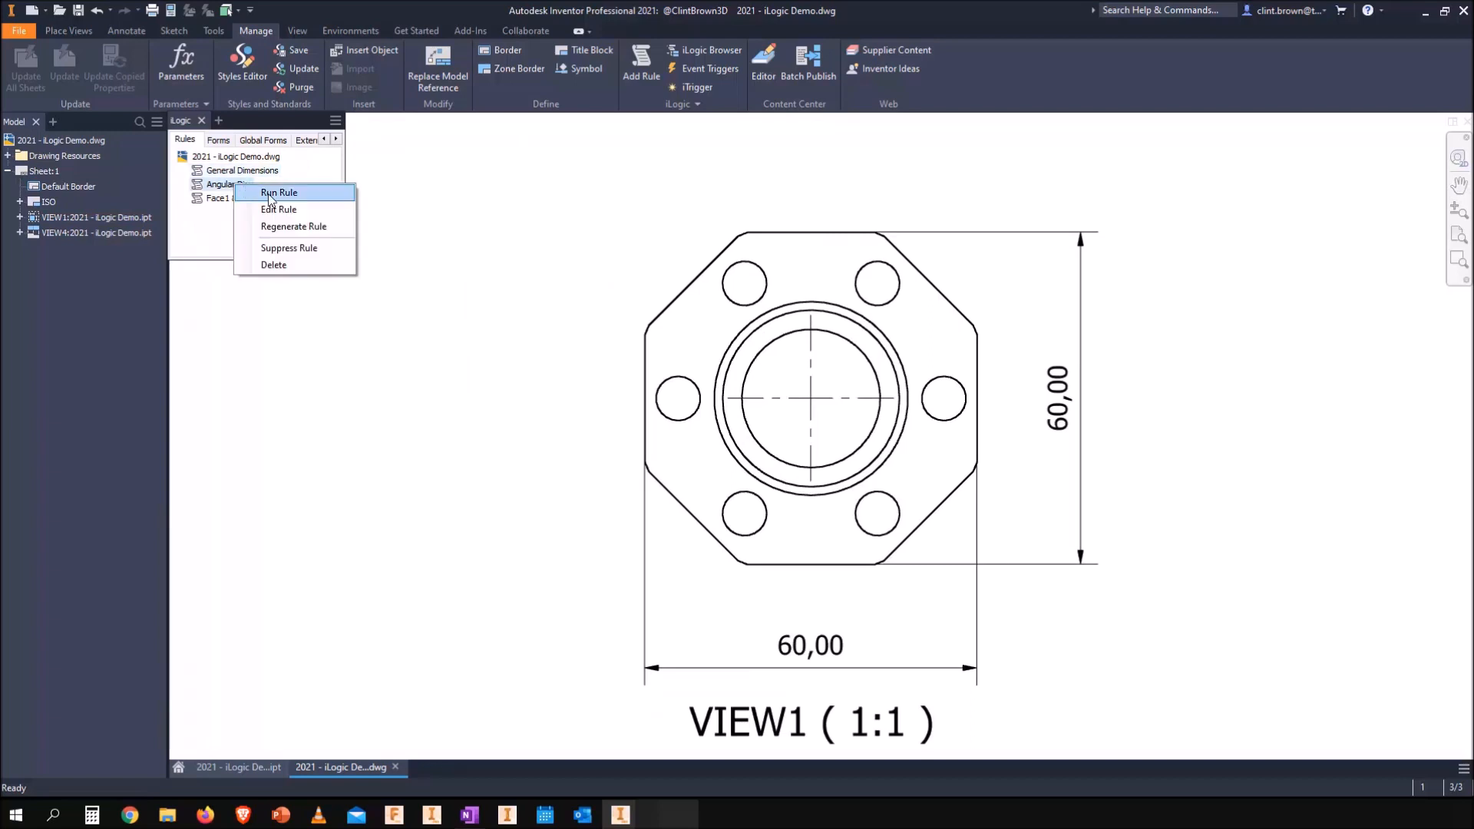
left_click(278, 194)
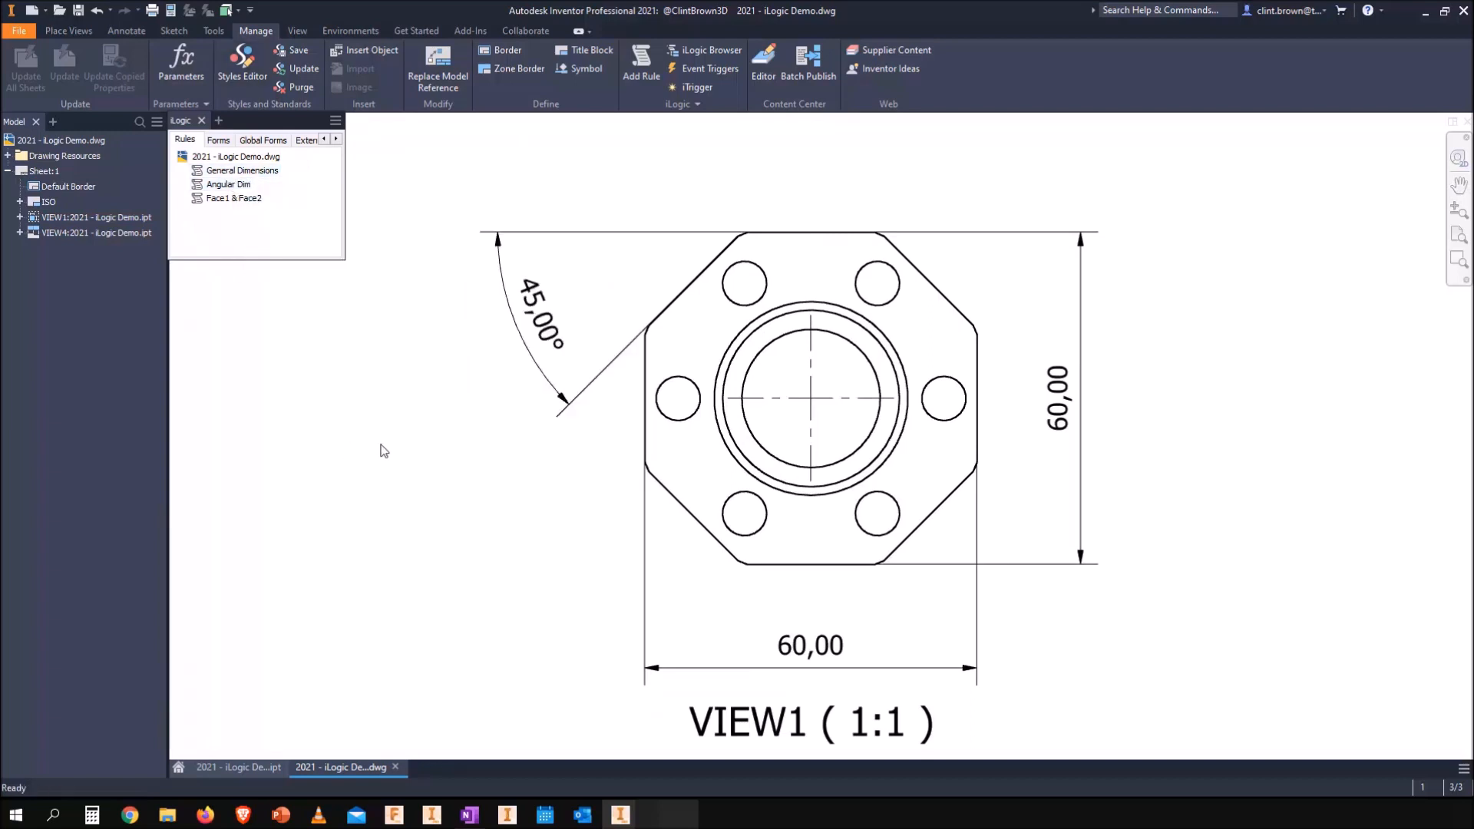
mouse_move(327, 430)
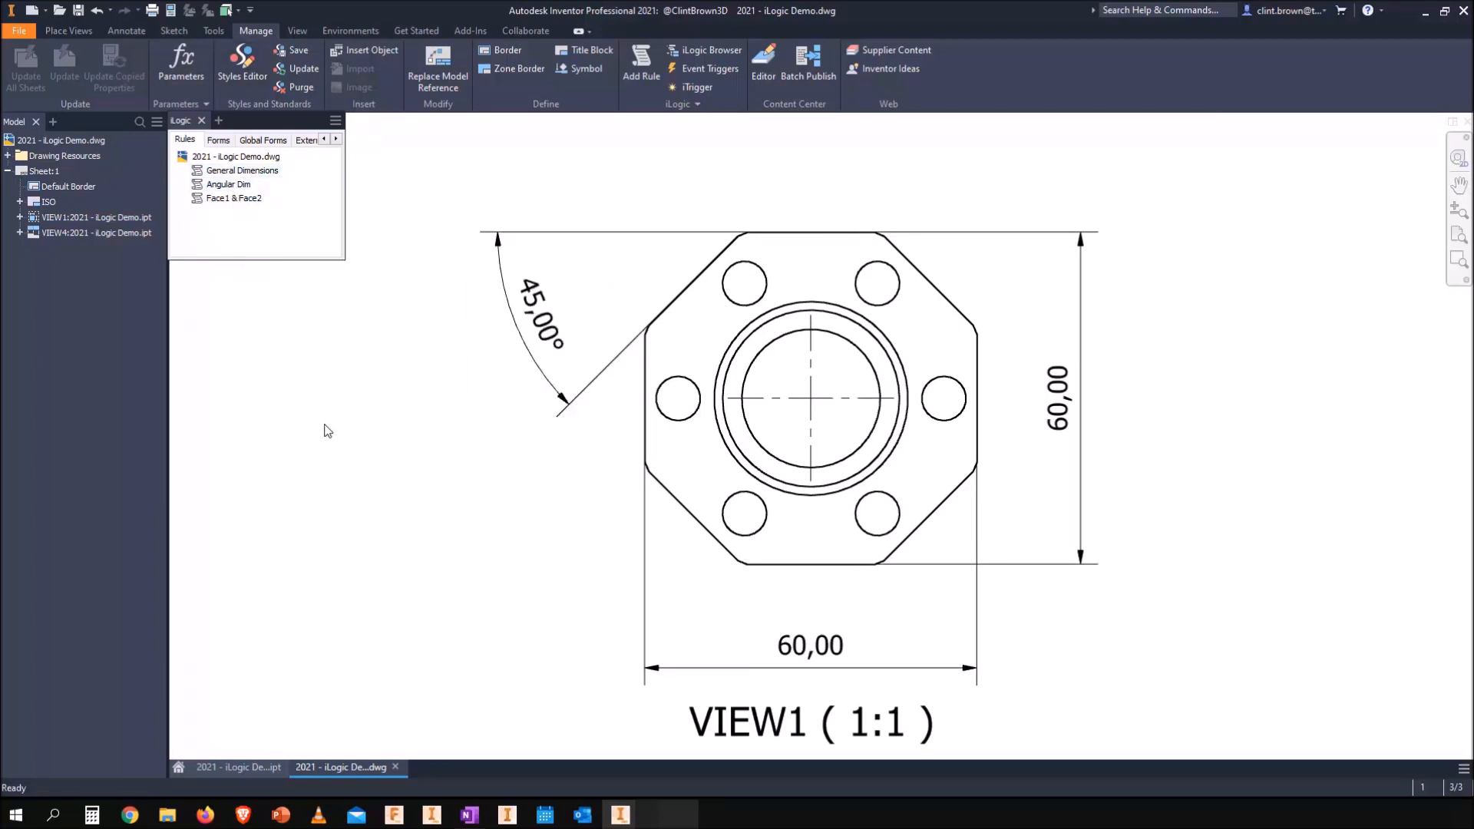